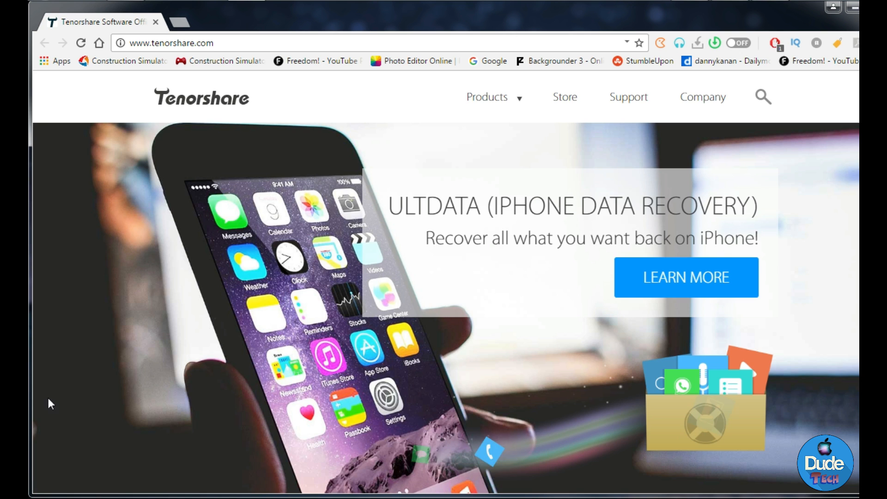
Open the UltData iPhone Data Recovery page via LEARN MORE and scroll to its trial and buy options
scroll("down", 3)
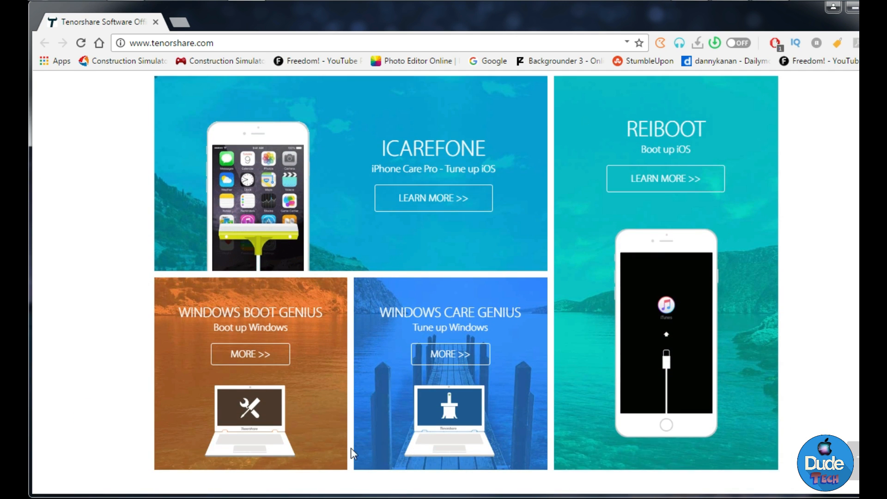
mouse_move(665, 178)
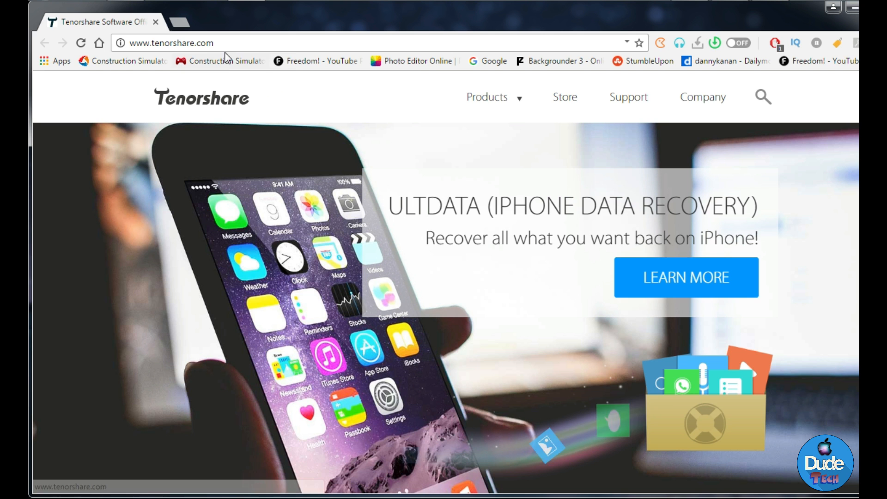
mouse_move(585, 312)
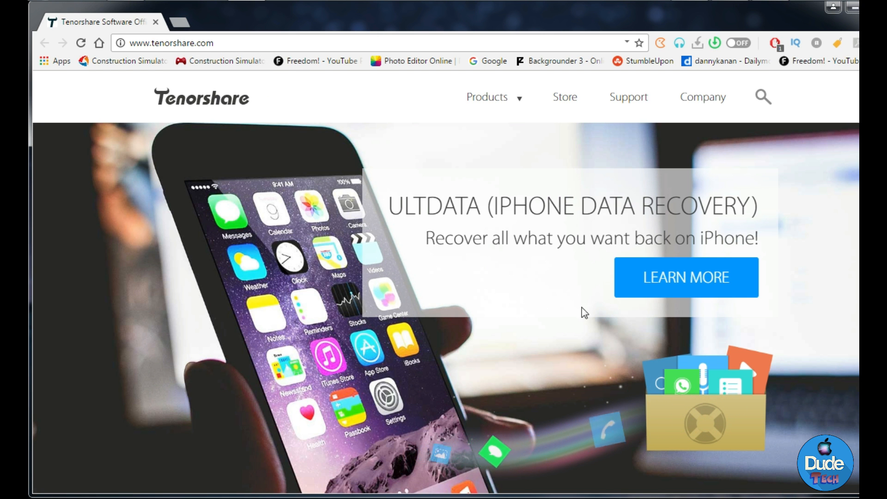
left_click(686, 277)
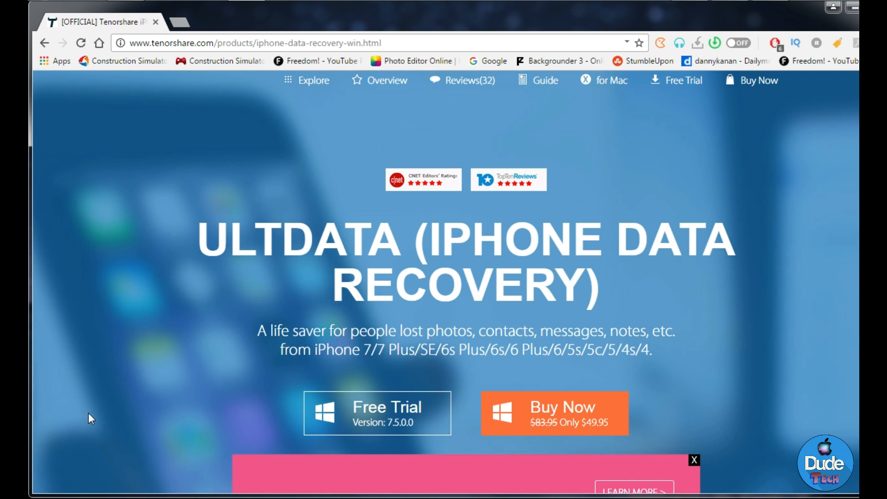
scroll("down", 3)
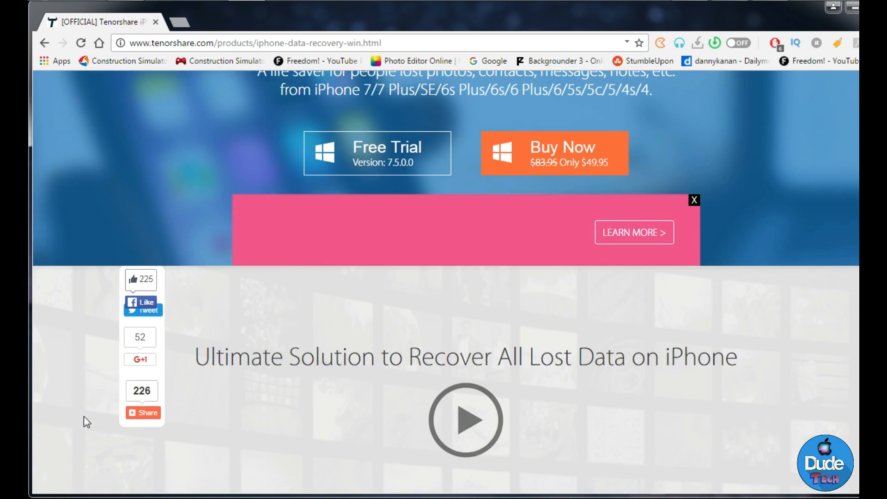
scroll("down", 3)
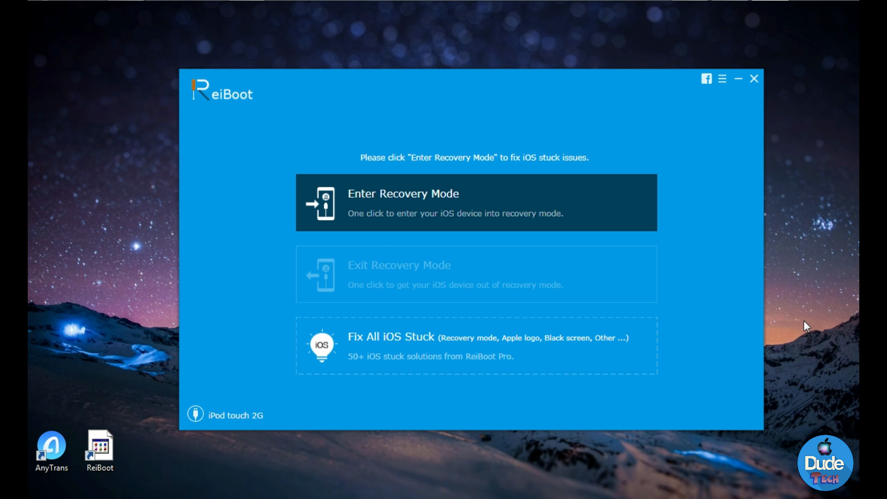
mouse_move(516, 265)
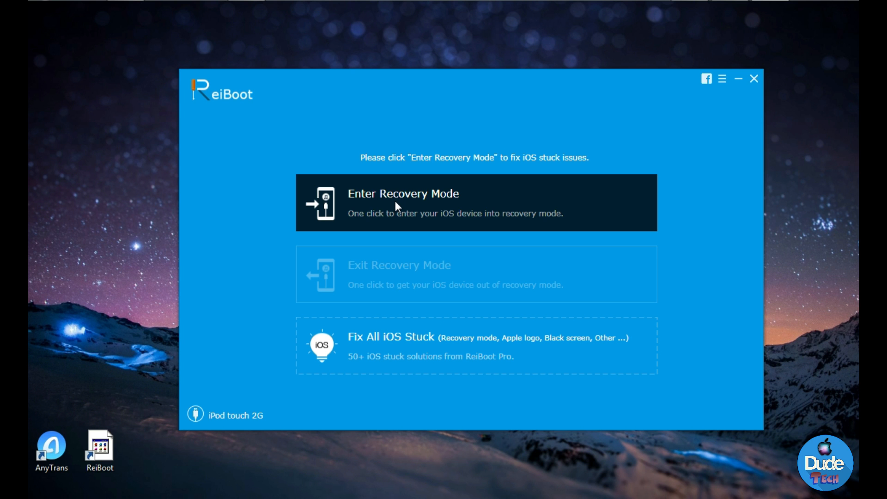
Put the connected iPod touch into recovery mode with Enter Recovery Mode
left_click(403, 202)
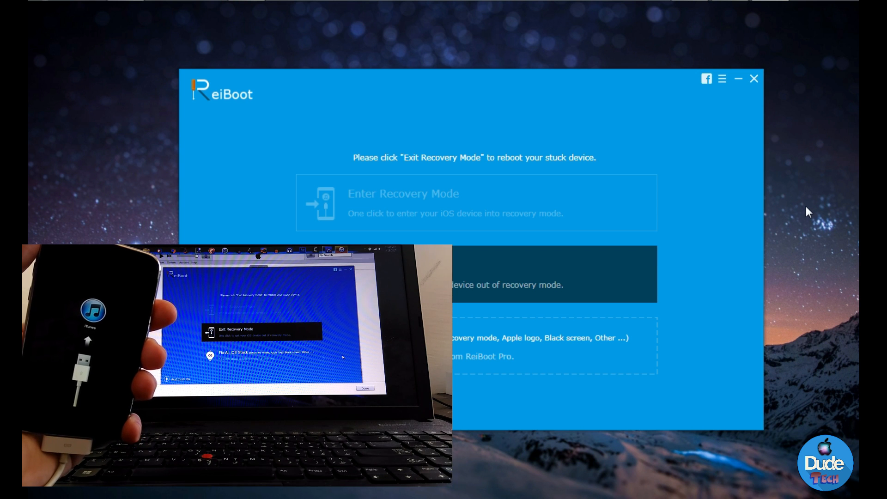
mouse_move(703, 272)
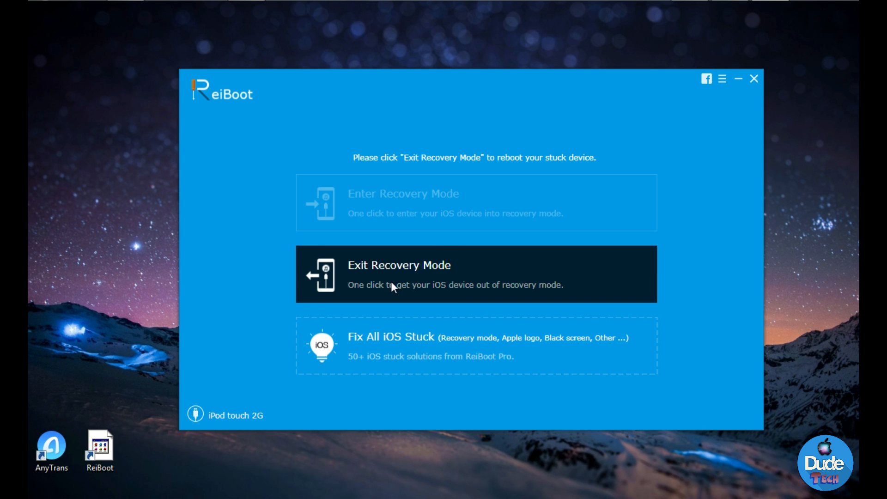
mouse_move(401, 349)
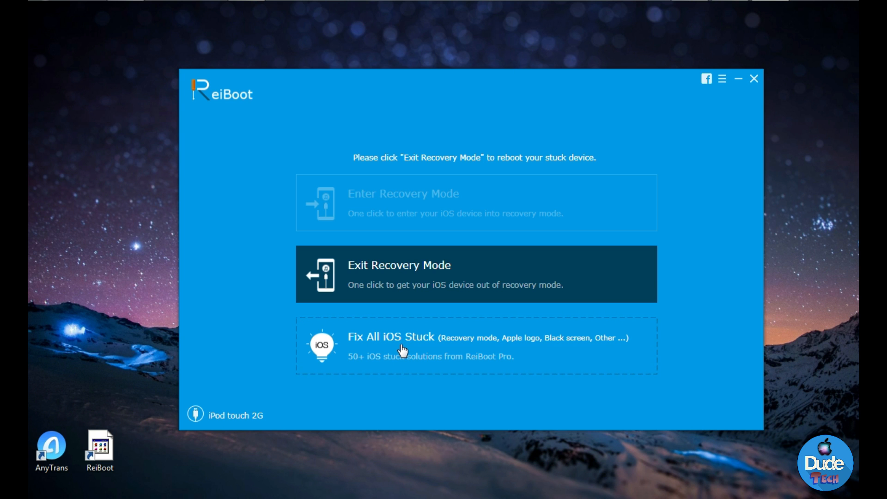
Show the Fix All iOS Stuck page and scroll through the Screen Stuck issues
left_click(391, 337)
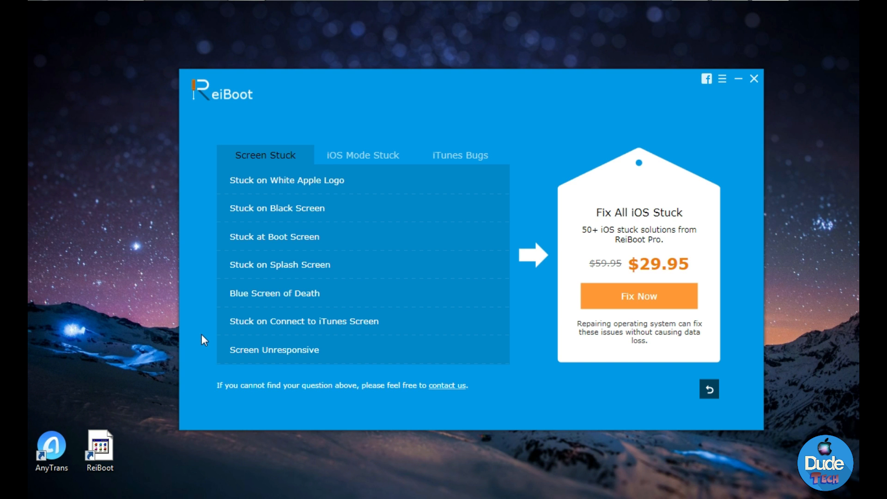
scroll("down", 3)
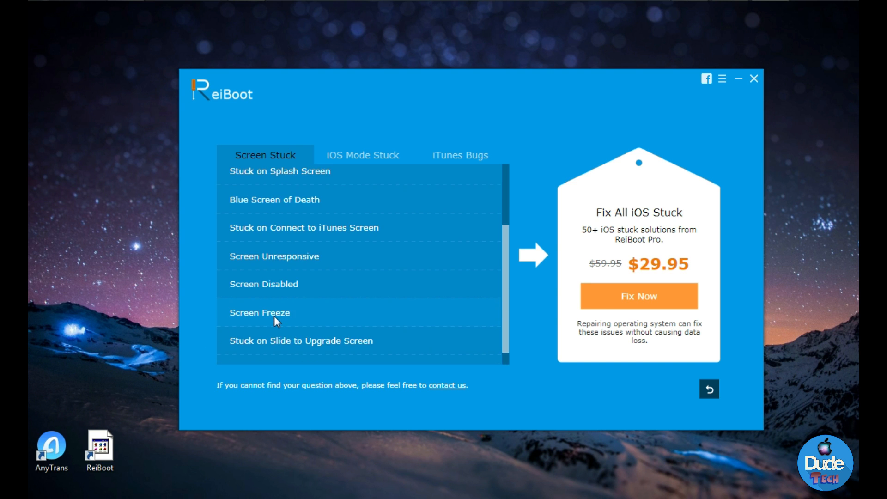
Browse the iOS Mode Stuck issues to the end, then switch to iTunes Bugs
left_click(363, 156)
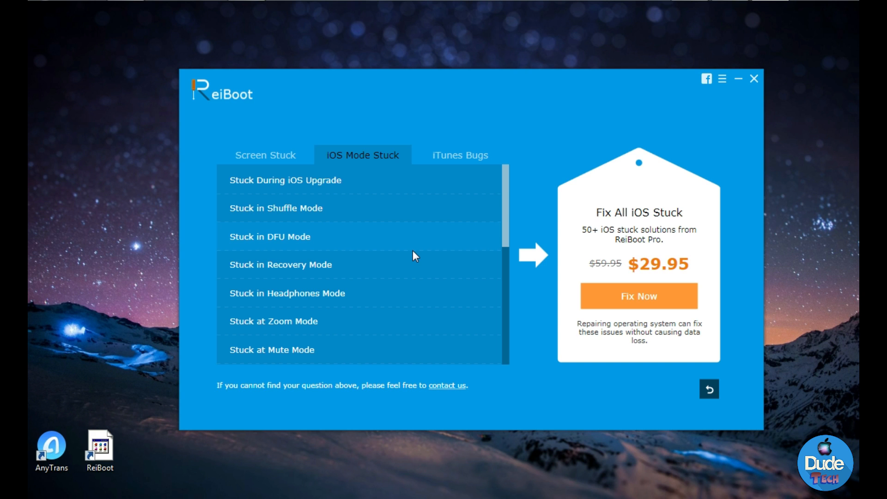
mouse_move(401, 297)
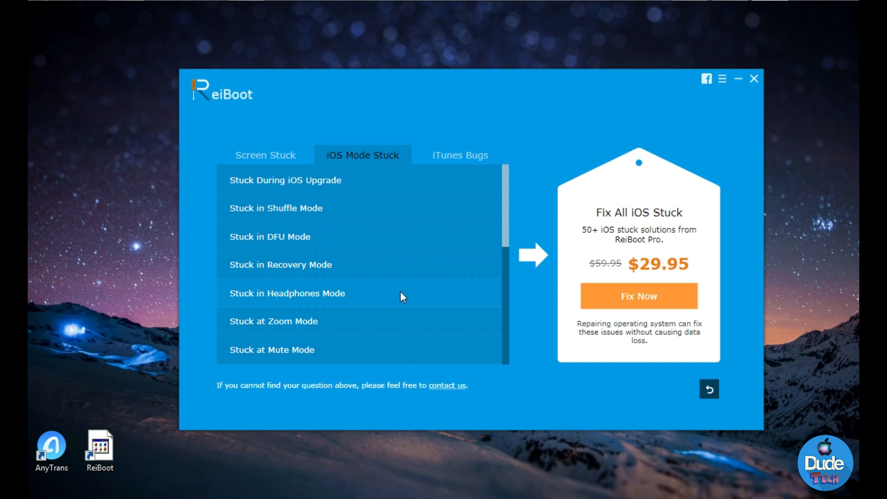
scroll("down", 3)
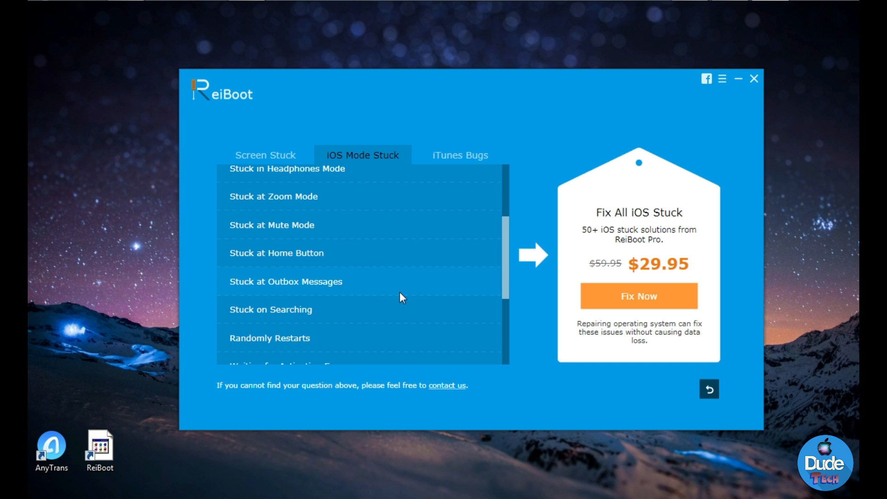
scroll("down", 3)
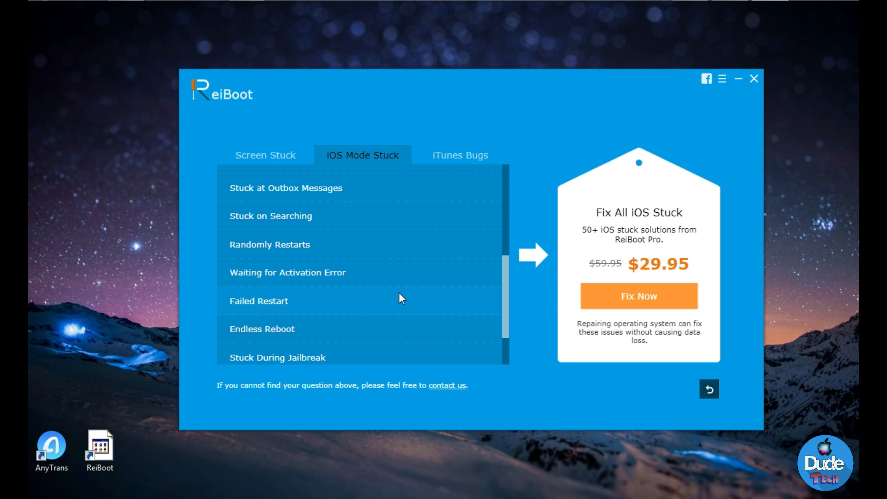
scroll("down", 3)
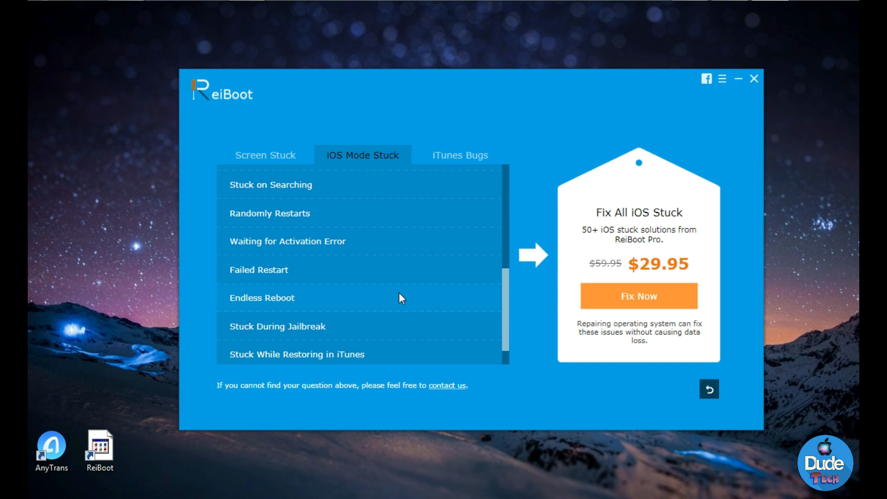
mouse_move(338, 337)
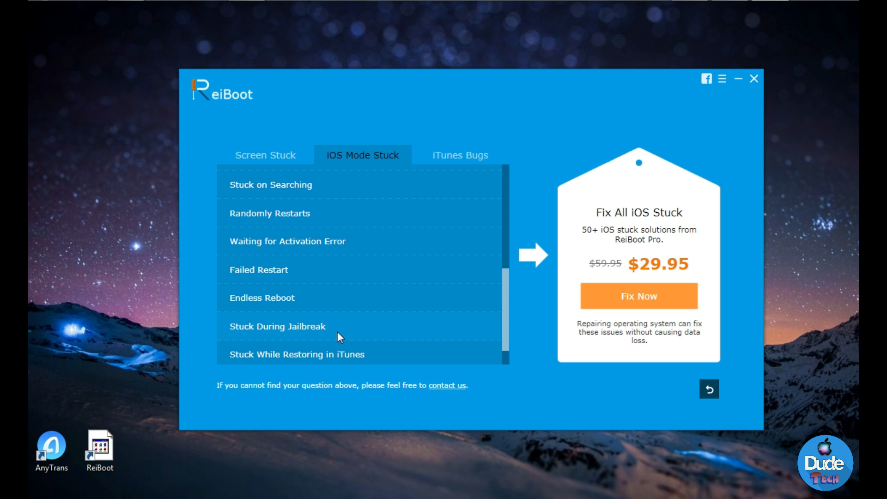
left_click(459, 156)
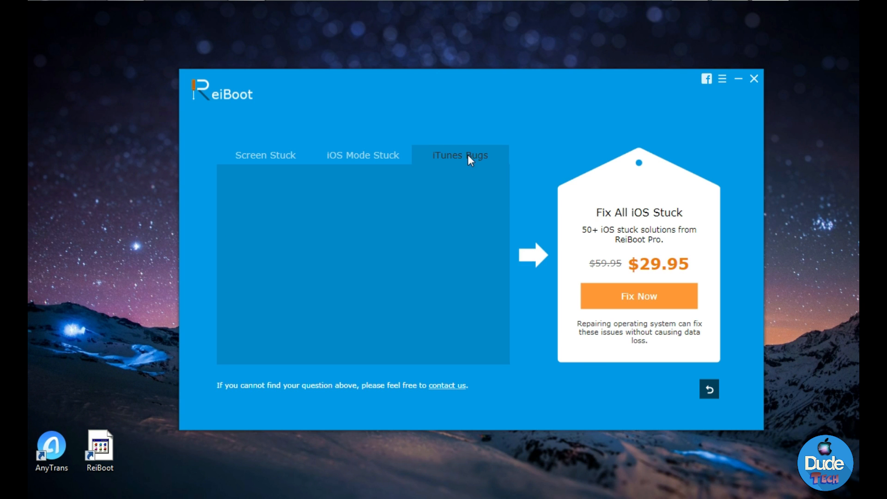
Load the iTunes Bugs list and scroll down to Other iTunes Errors
left_click(461, 155)
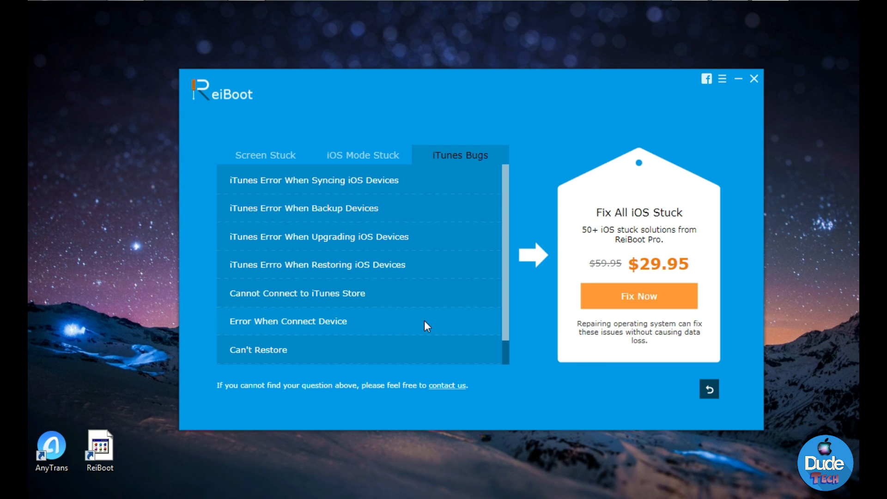
mouse_move(453, 294)
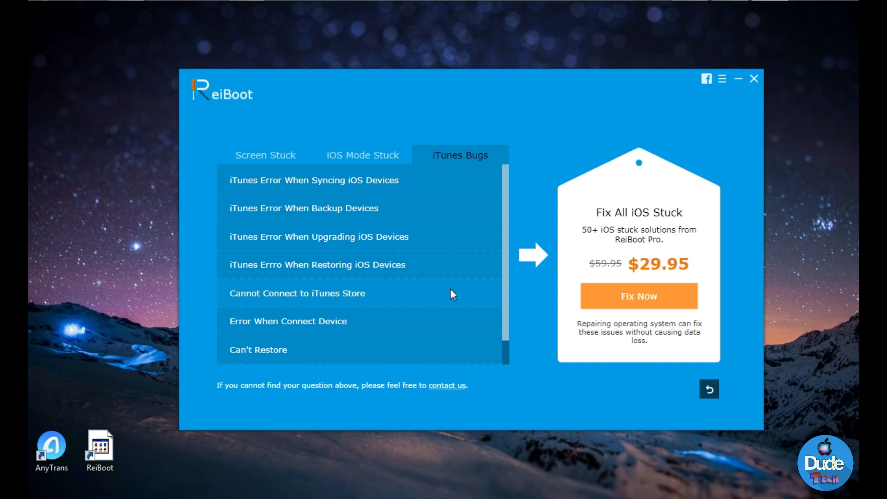
mouse_move(399, 294)
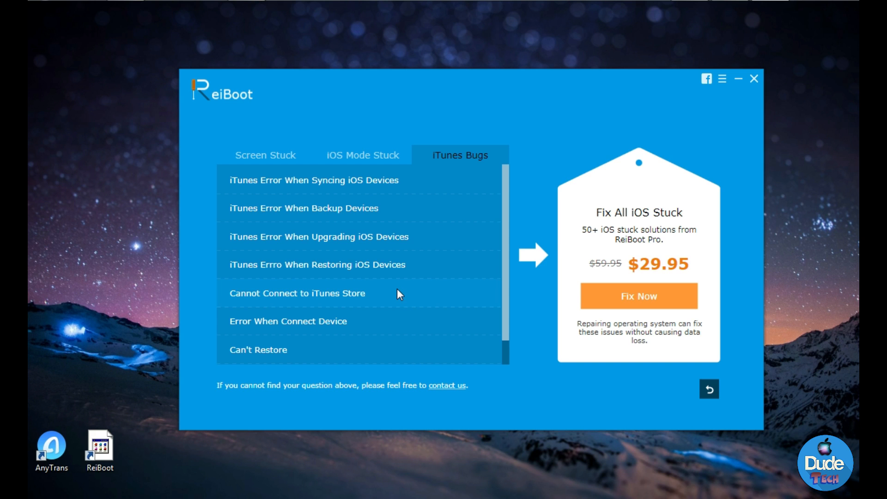
scroll("down", 3)
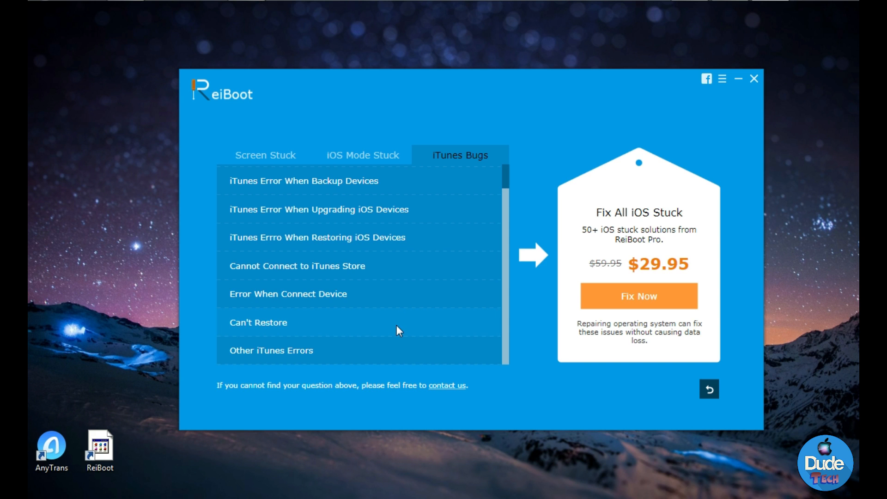
mouse_move(331, 316)
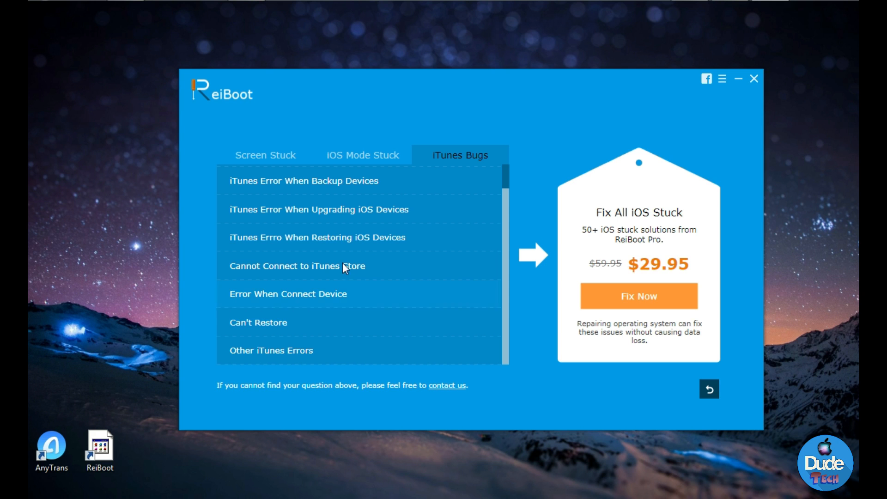
mouse_move(367, 340)
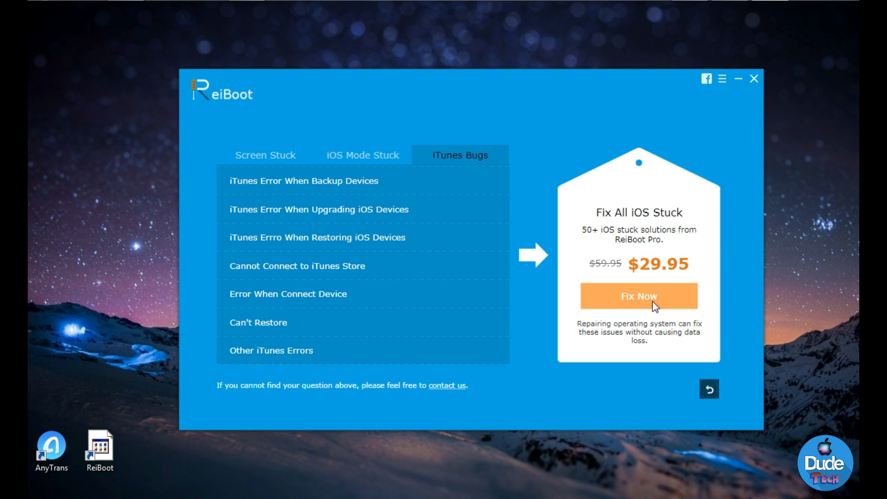
mouse_move(615, 335)
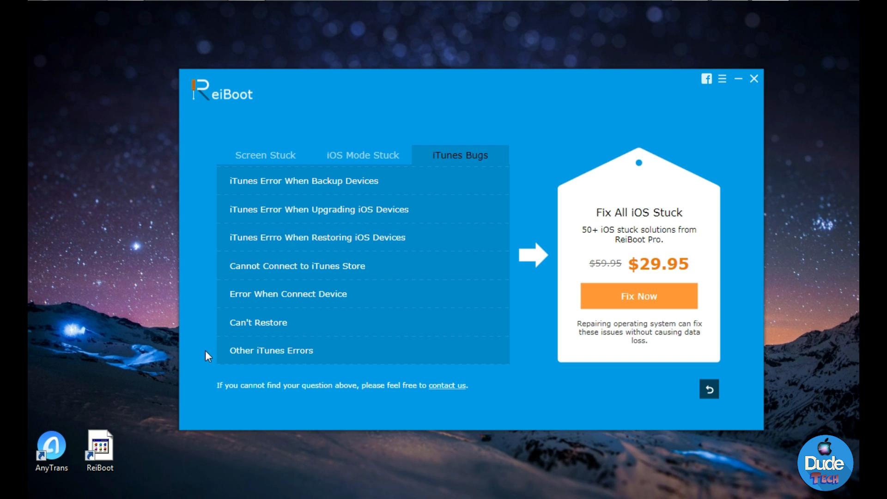
mouse_move(210, 354)
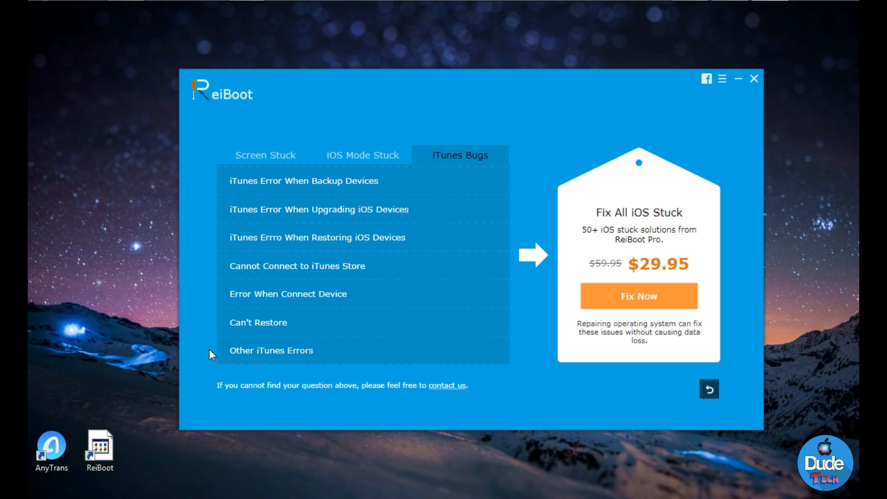
mouse_move(494, 395)
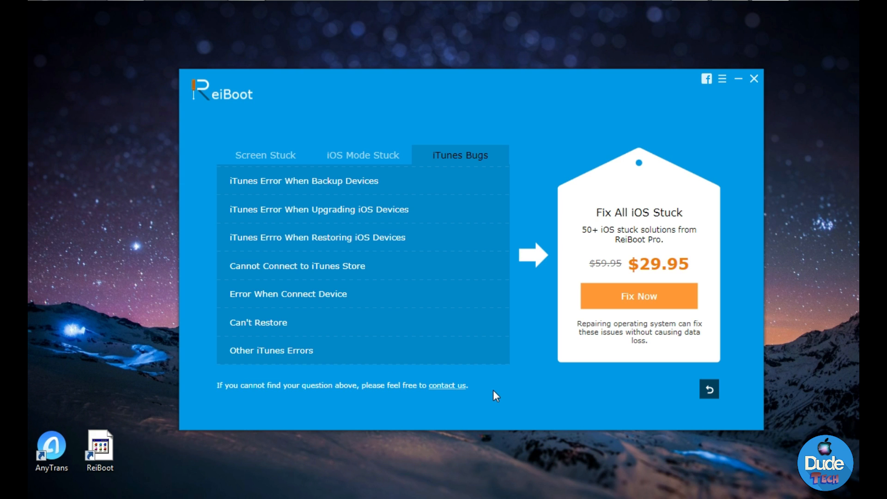